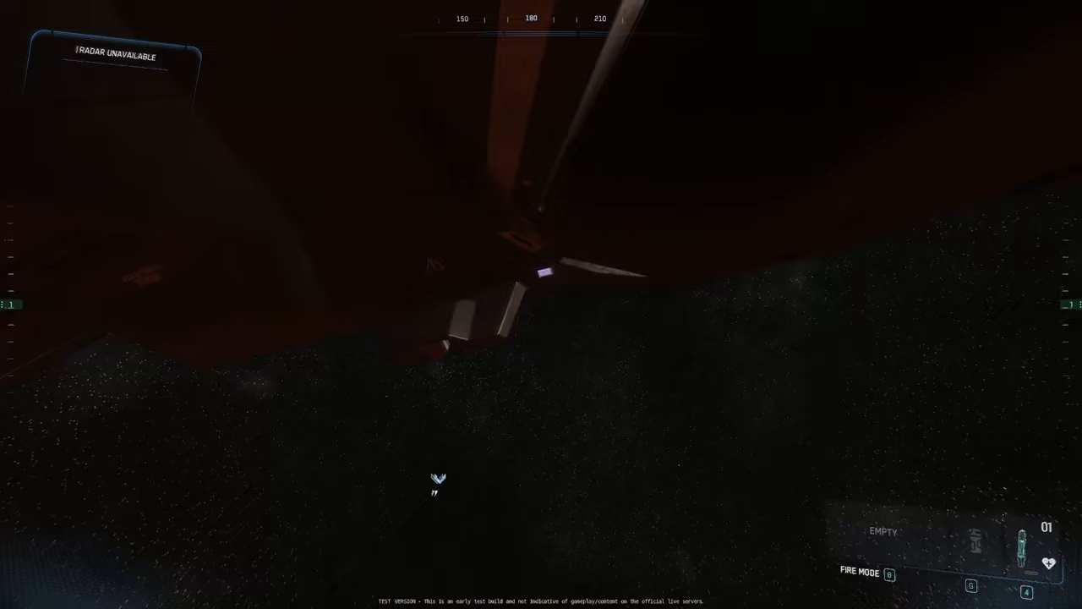
mouse_move(436, 487)
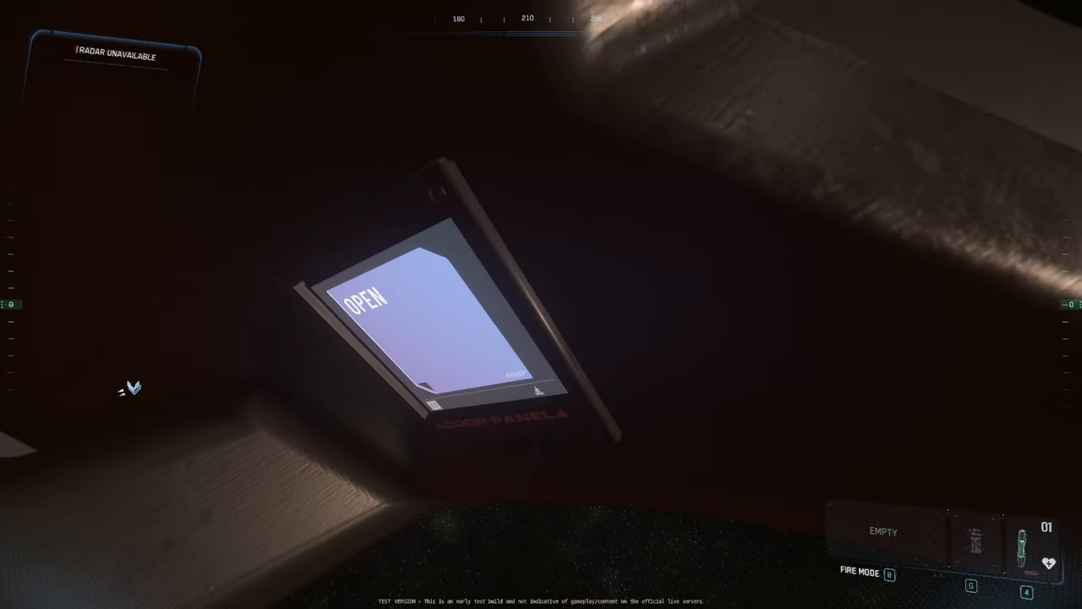
mouse_move(542, 304)
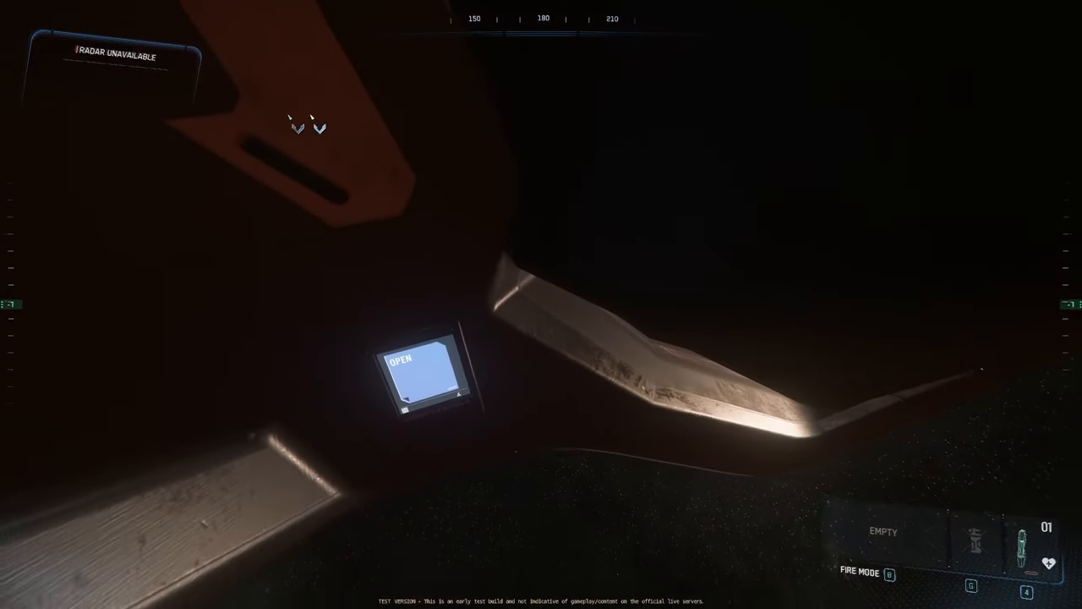
mouse_move(542, 305)
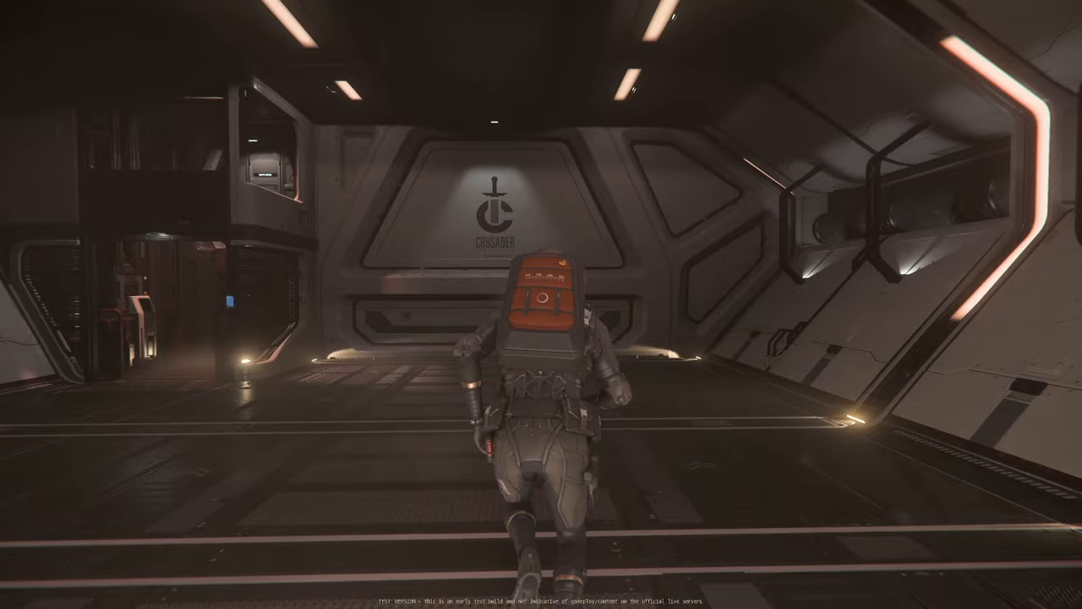
Walk forward through the ship corridor to the open hangar bay doorway overlooking space
key(w)
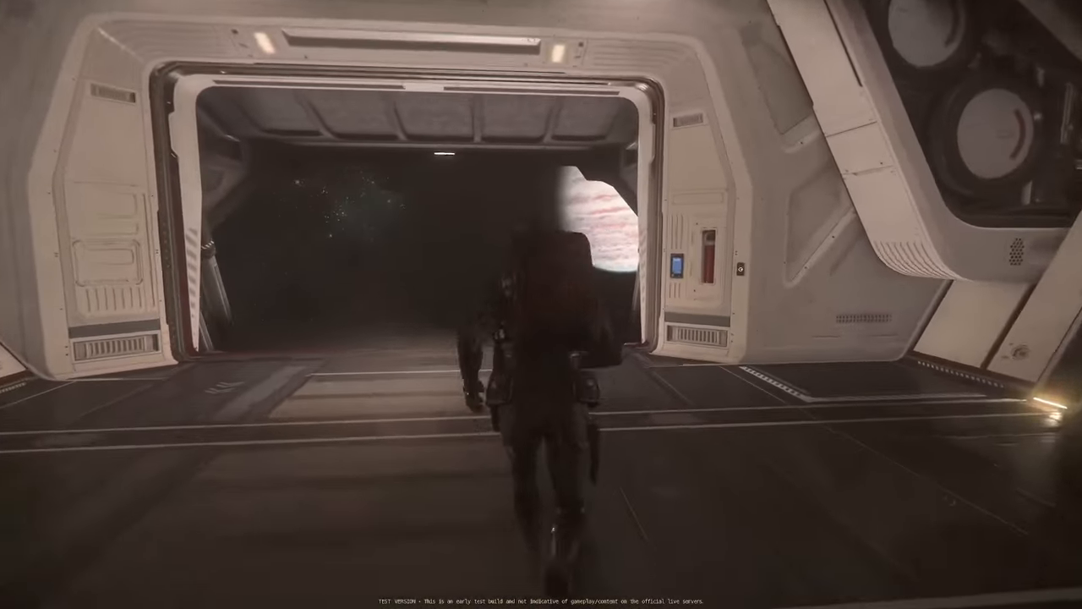